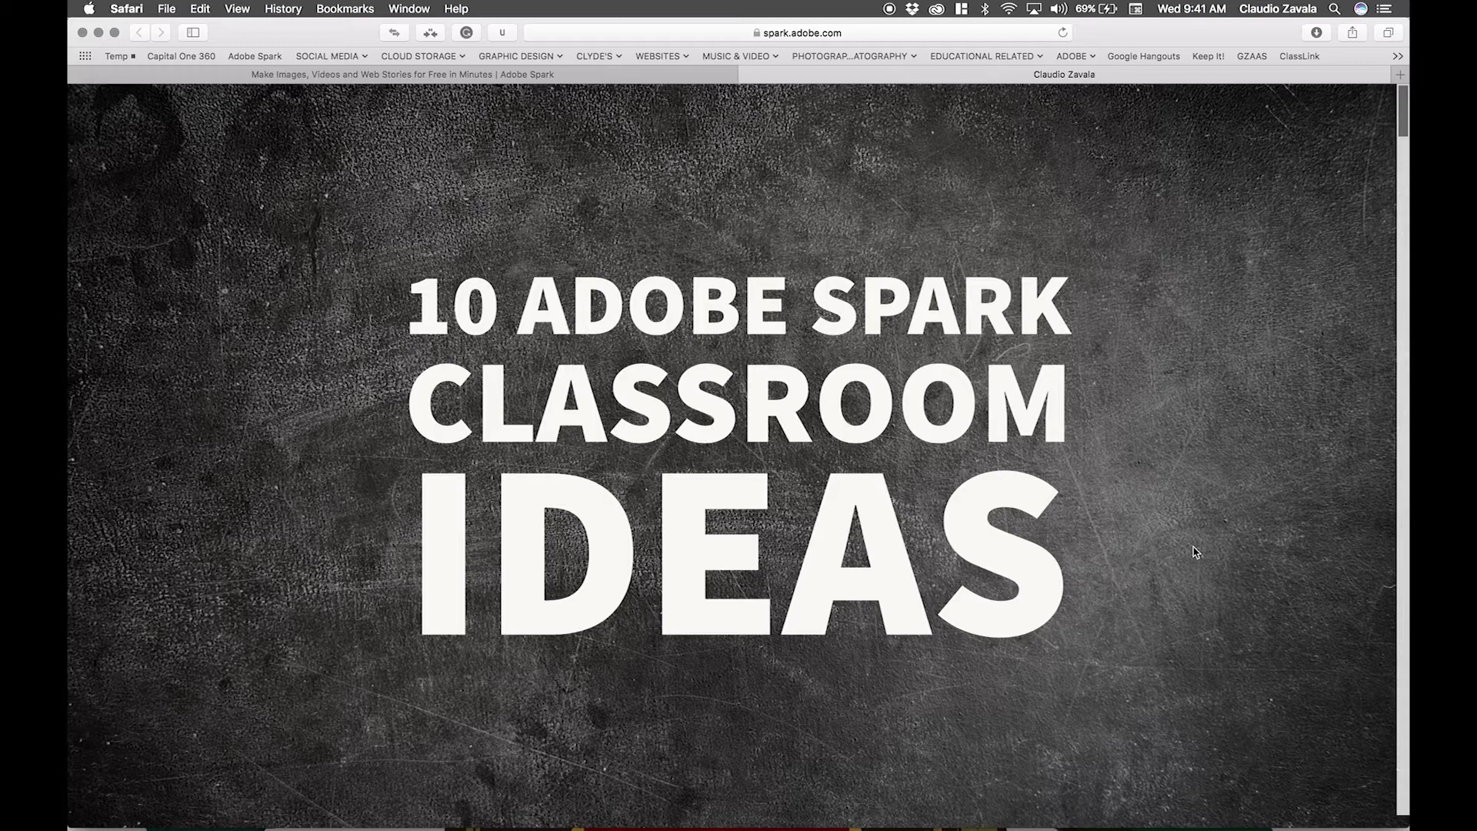
# - Scroll through the existing projects, then start a new project with the + button
pyautogui.scroll(-3)
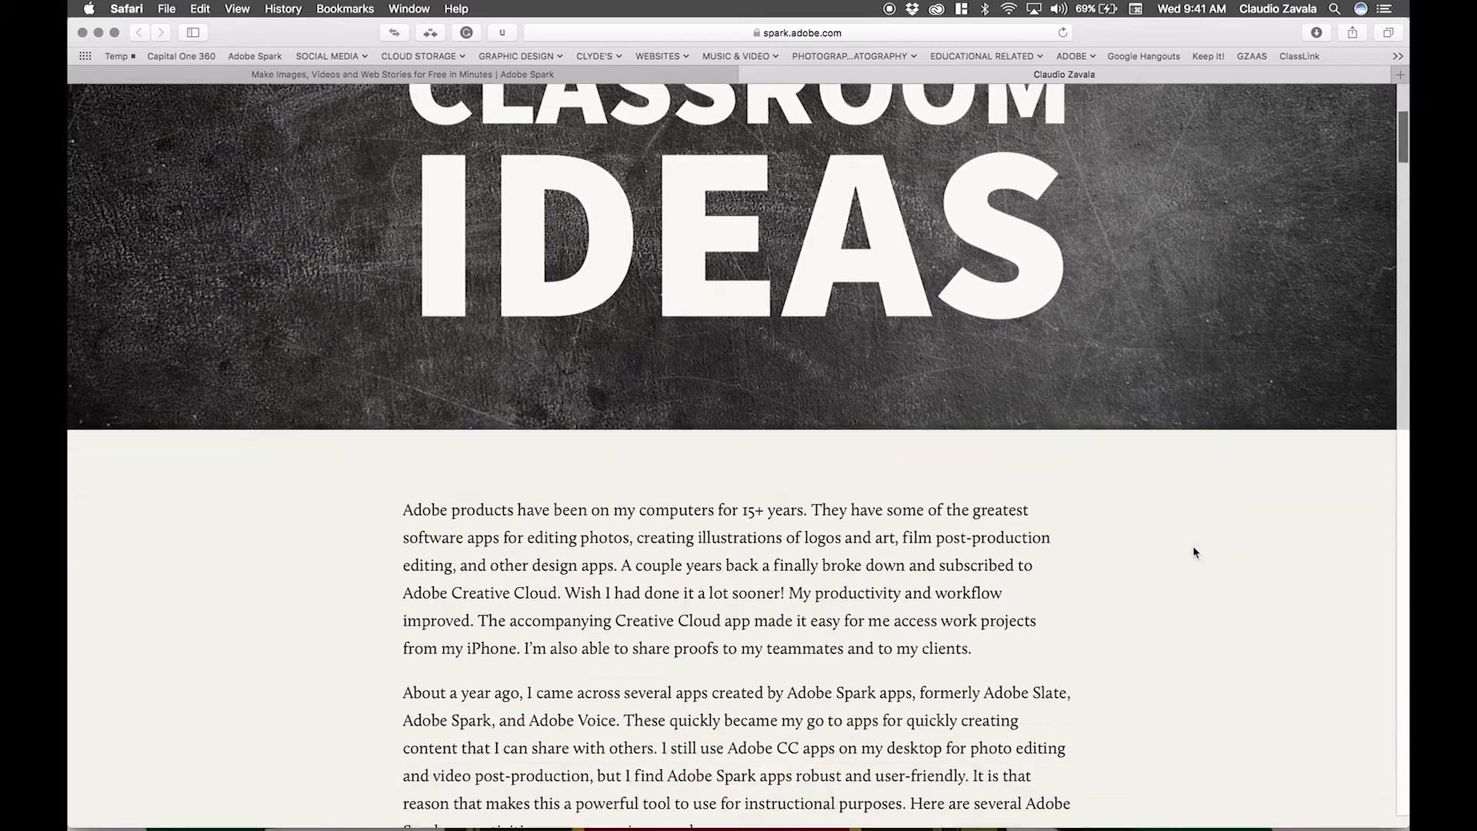
pyautogui.scroll(-3)
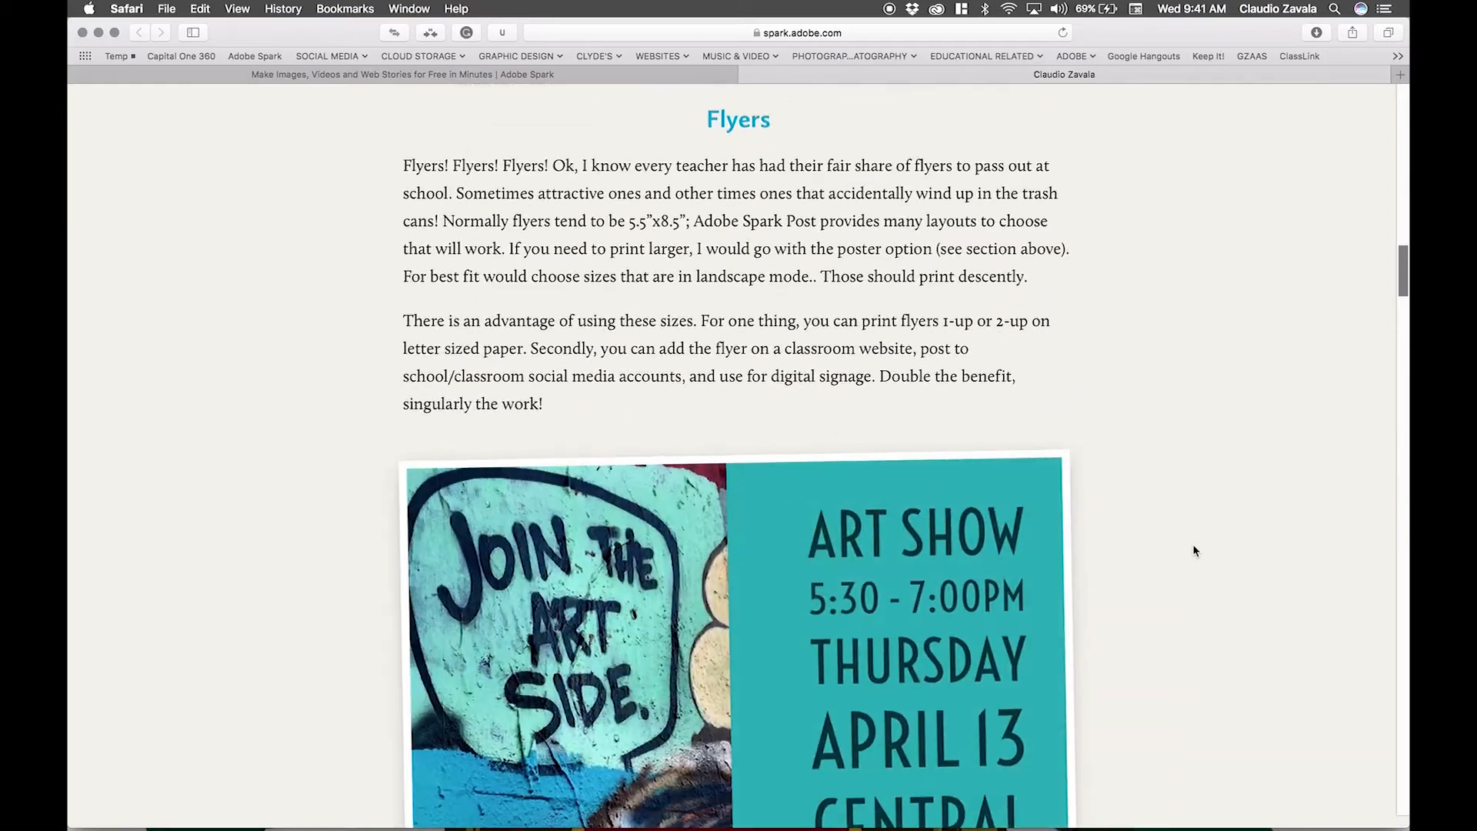
pyautogui.scroll(-3)
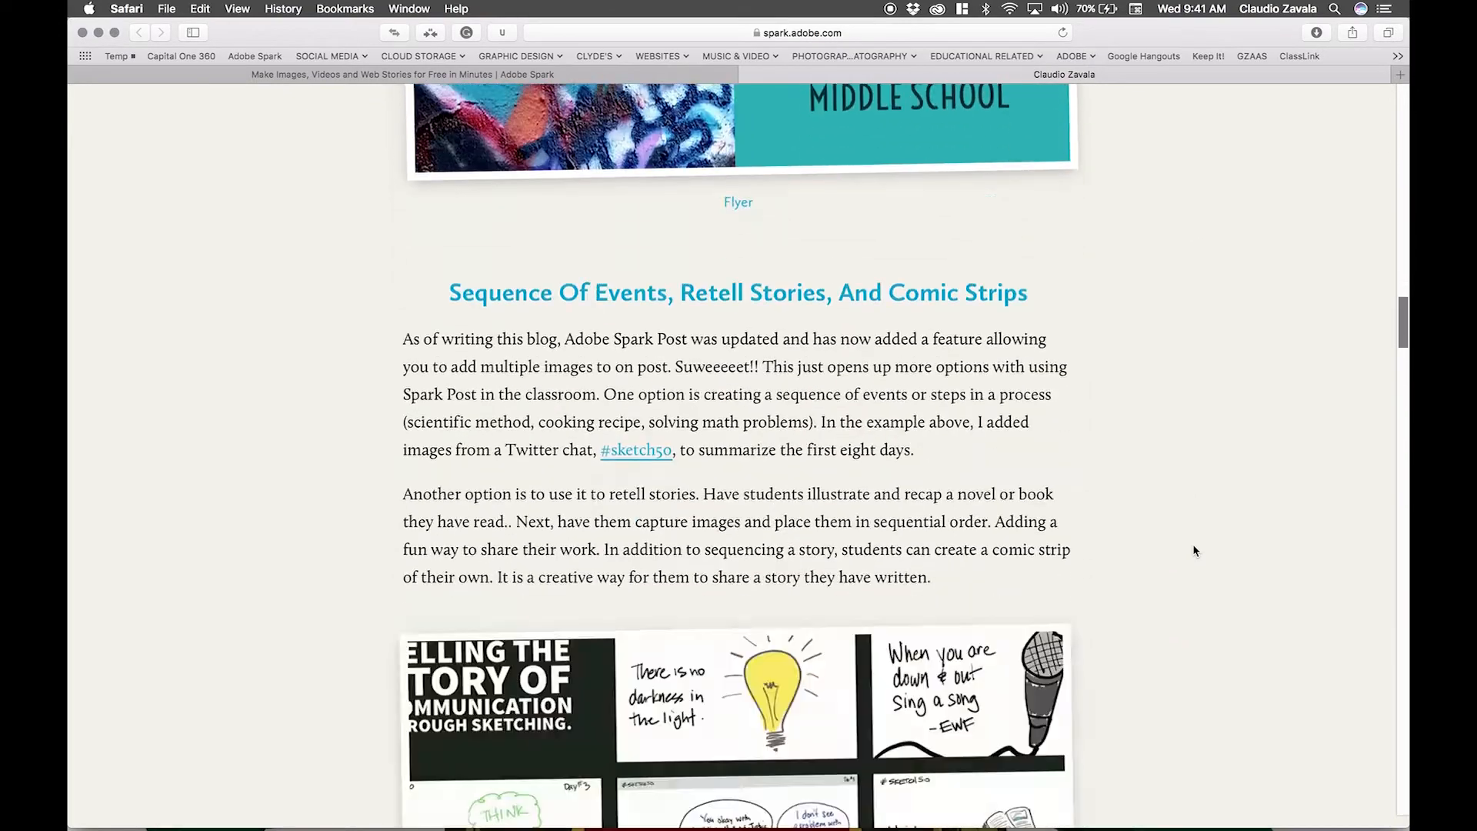
pyautogui.scroll(-3)
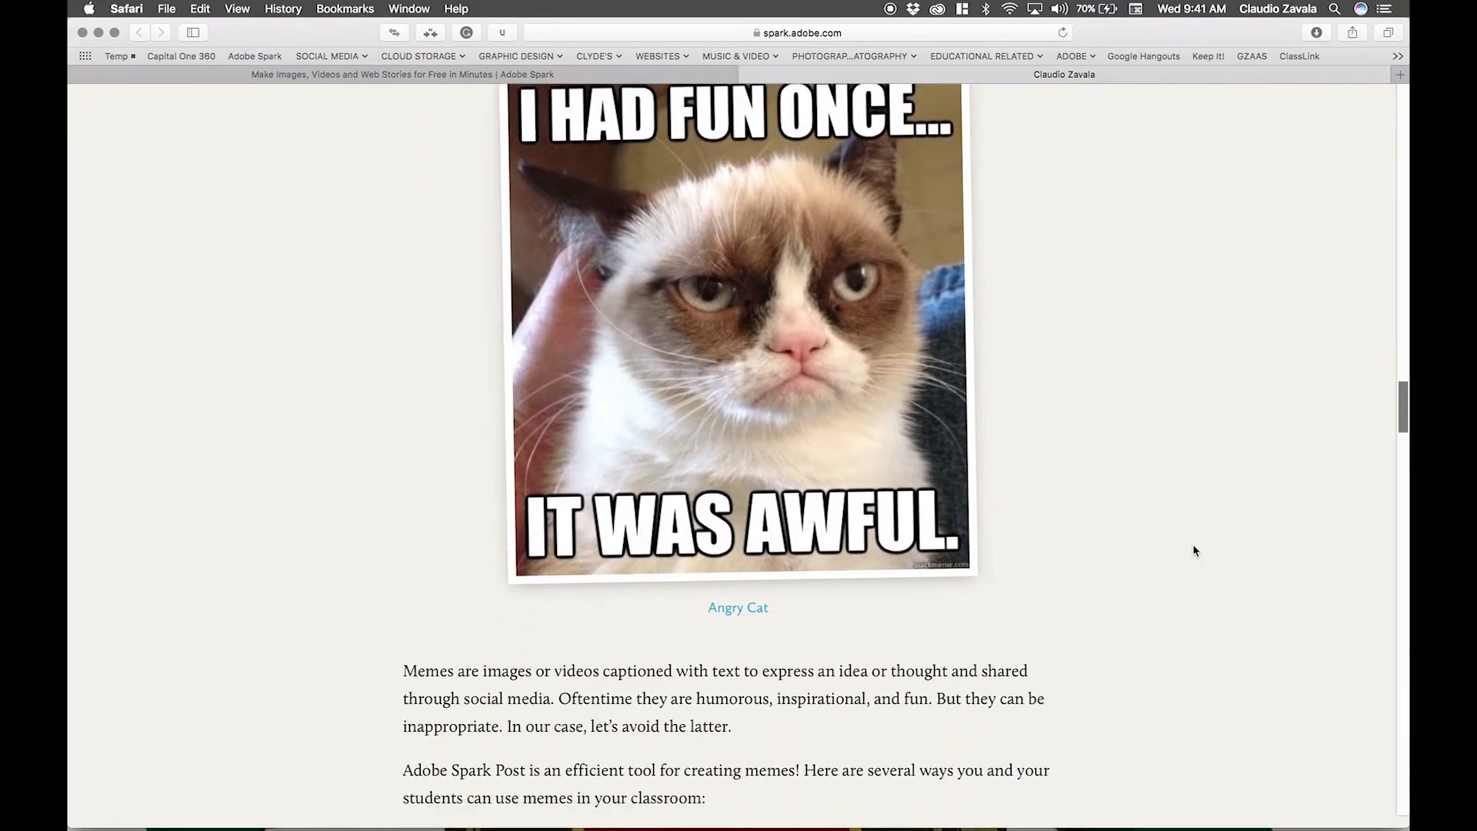
pyautogui.scroll(-3)
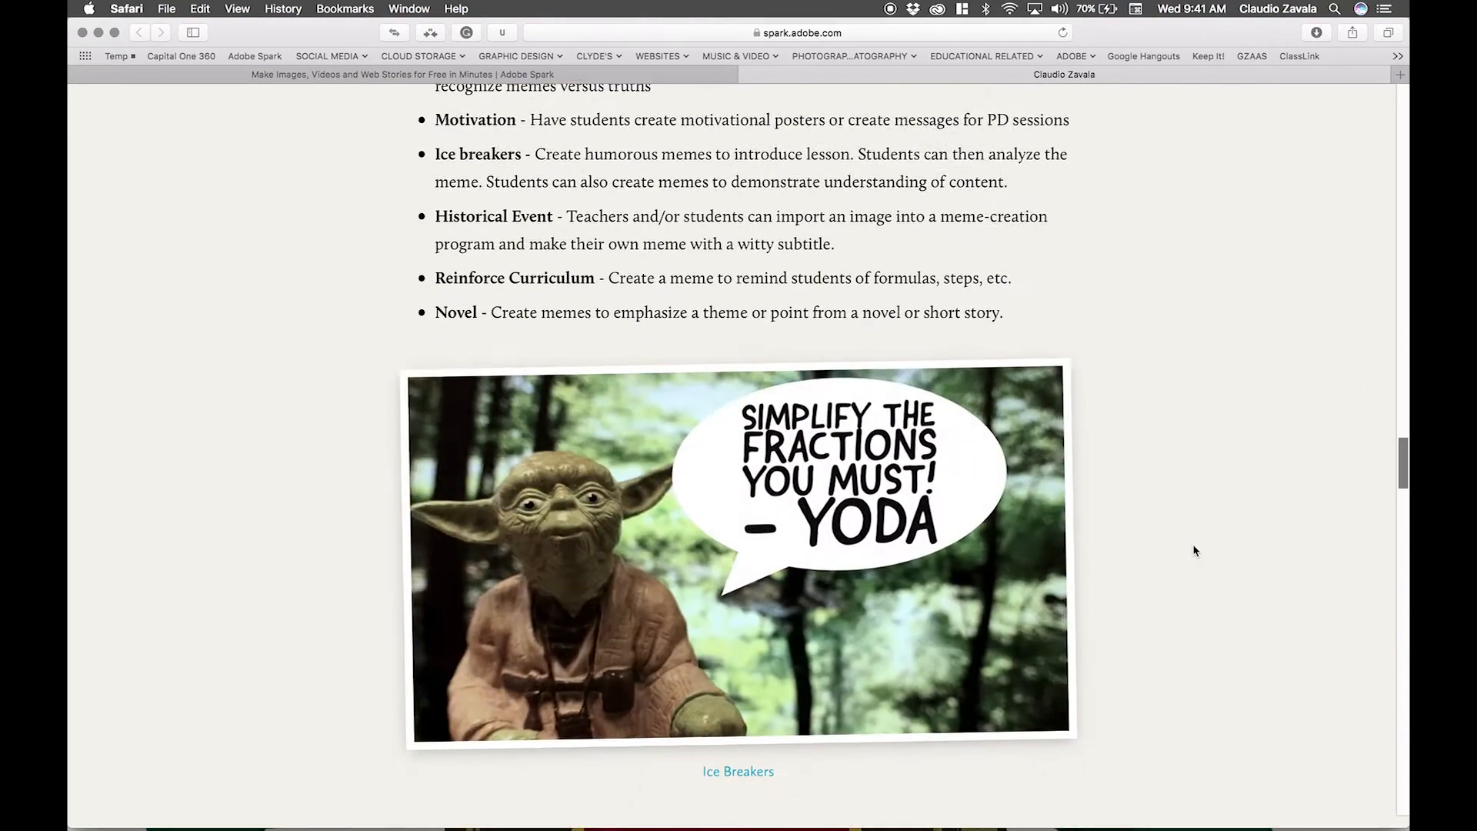
pyautogui.scroll(-3)
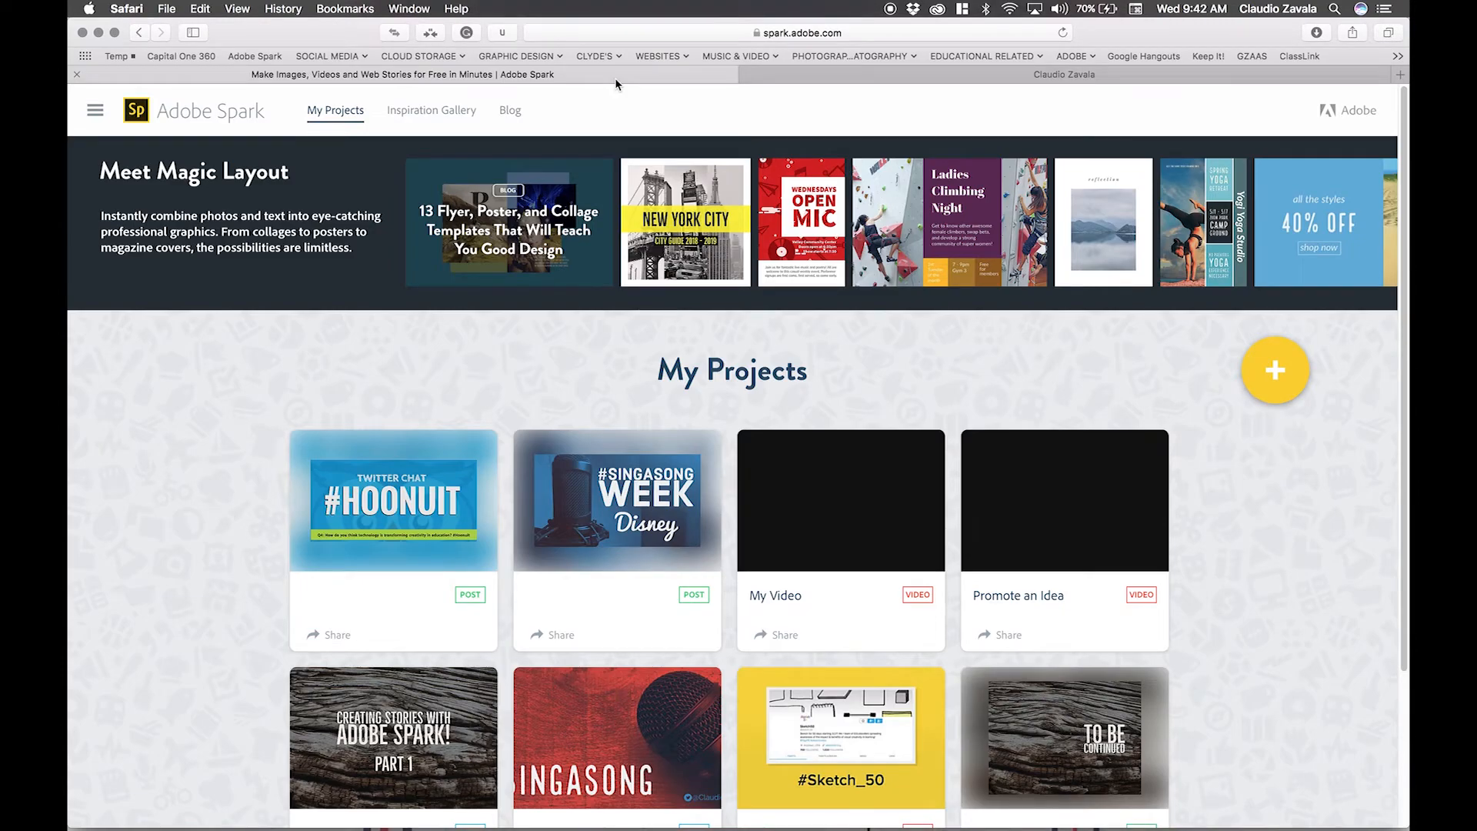
pyautogui.moveTo(1274, 391)
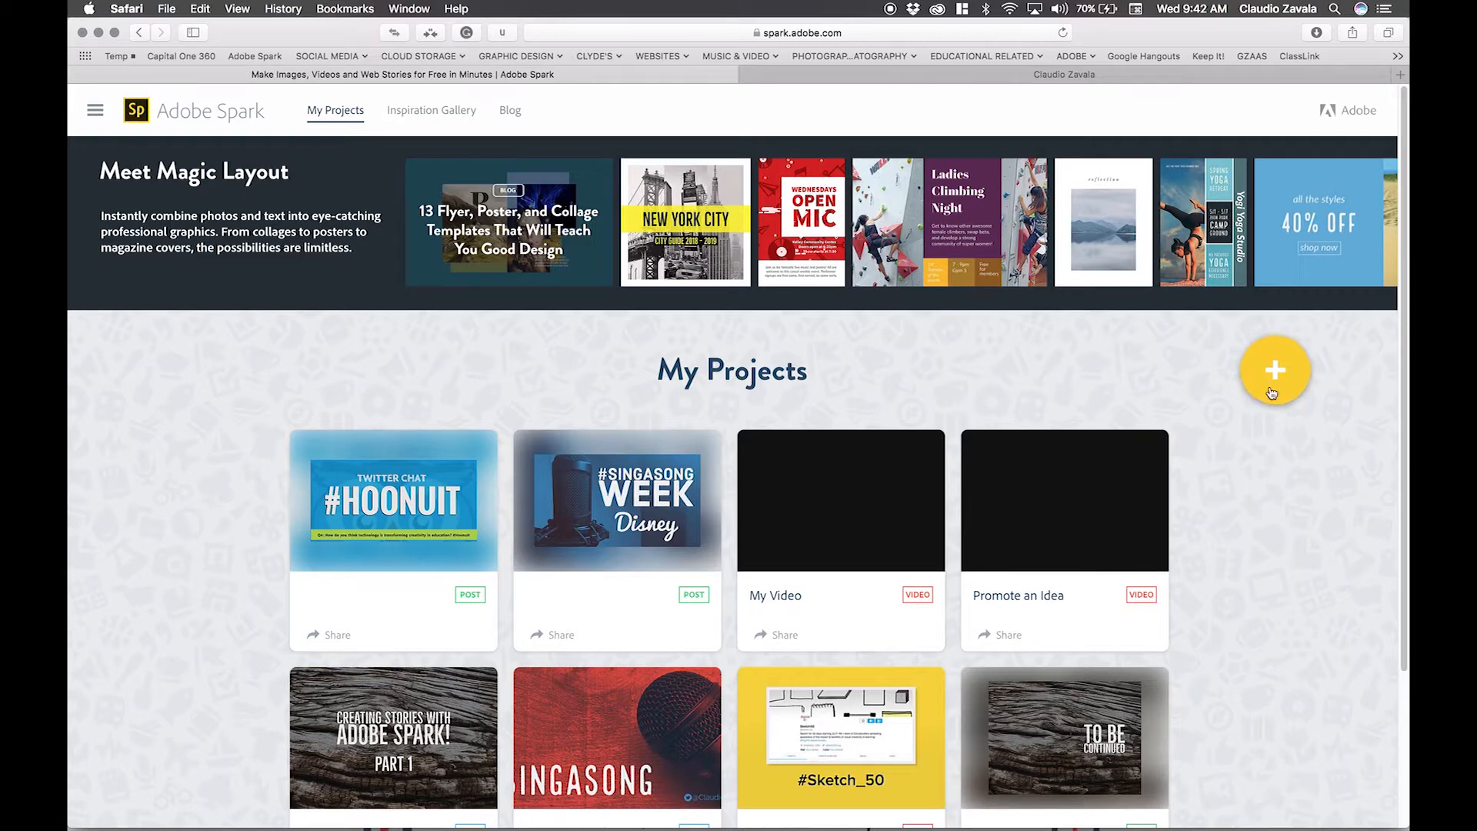
pyautogui.moveTo(1275, 396)
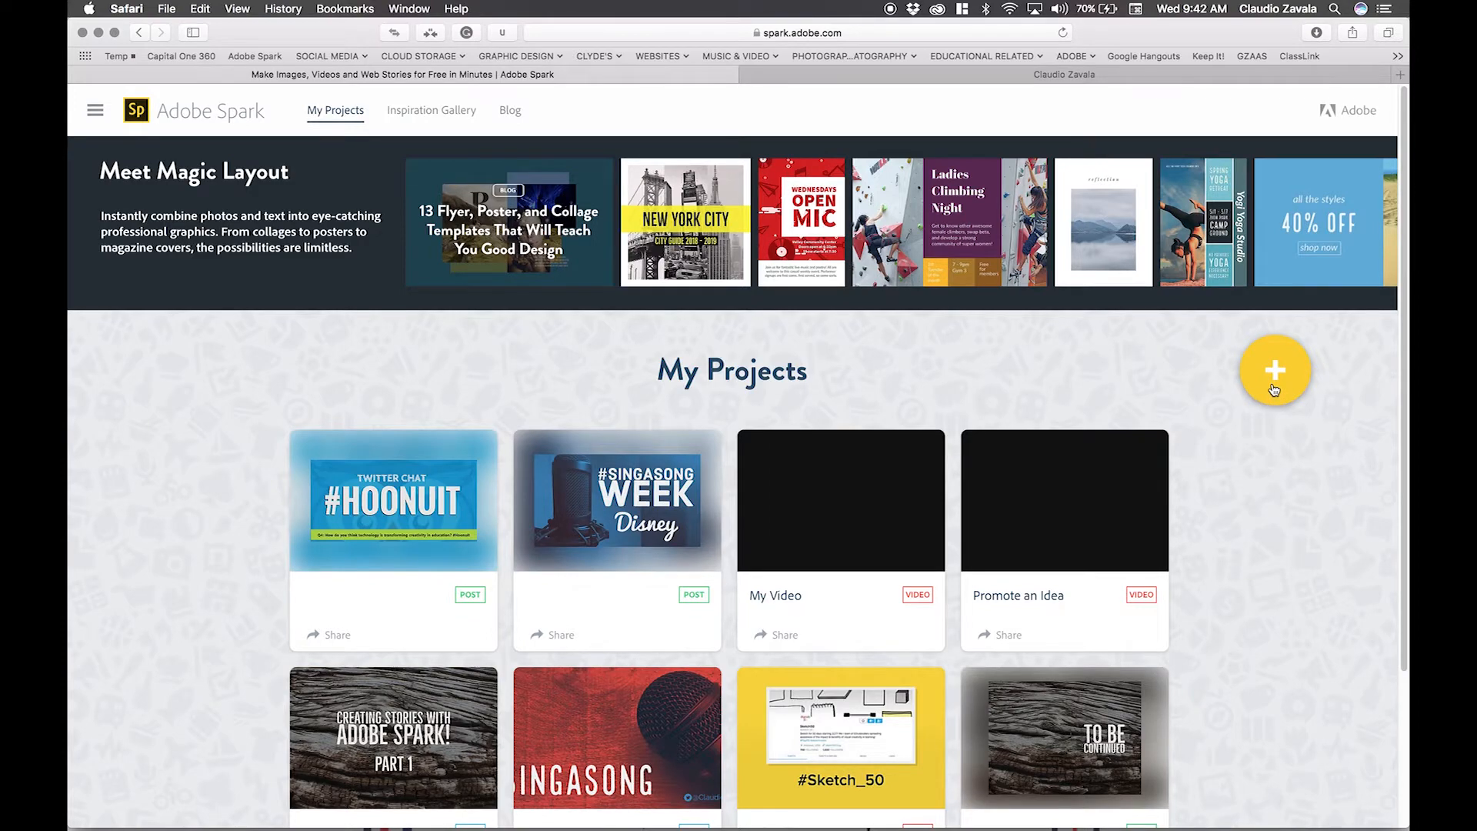
pyautogui.click(1275, 370)
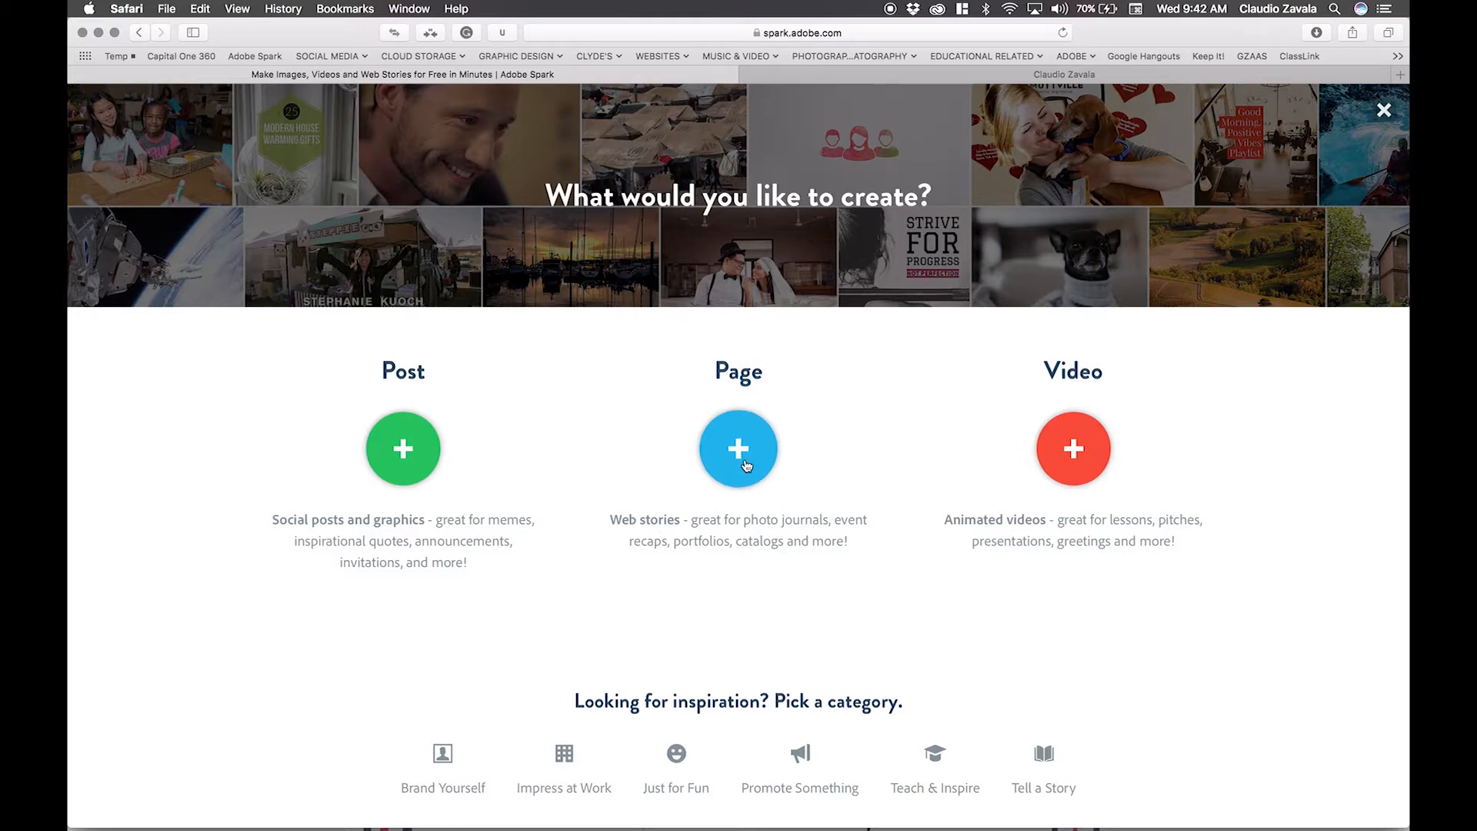
# - Choose Page to start a new web story
pyautogui.click(738, 449)
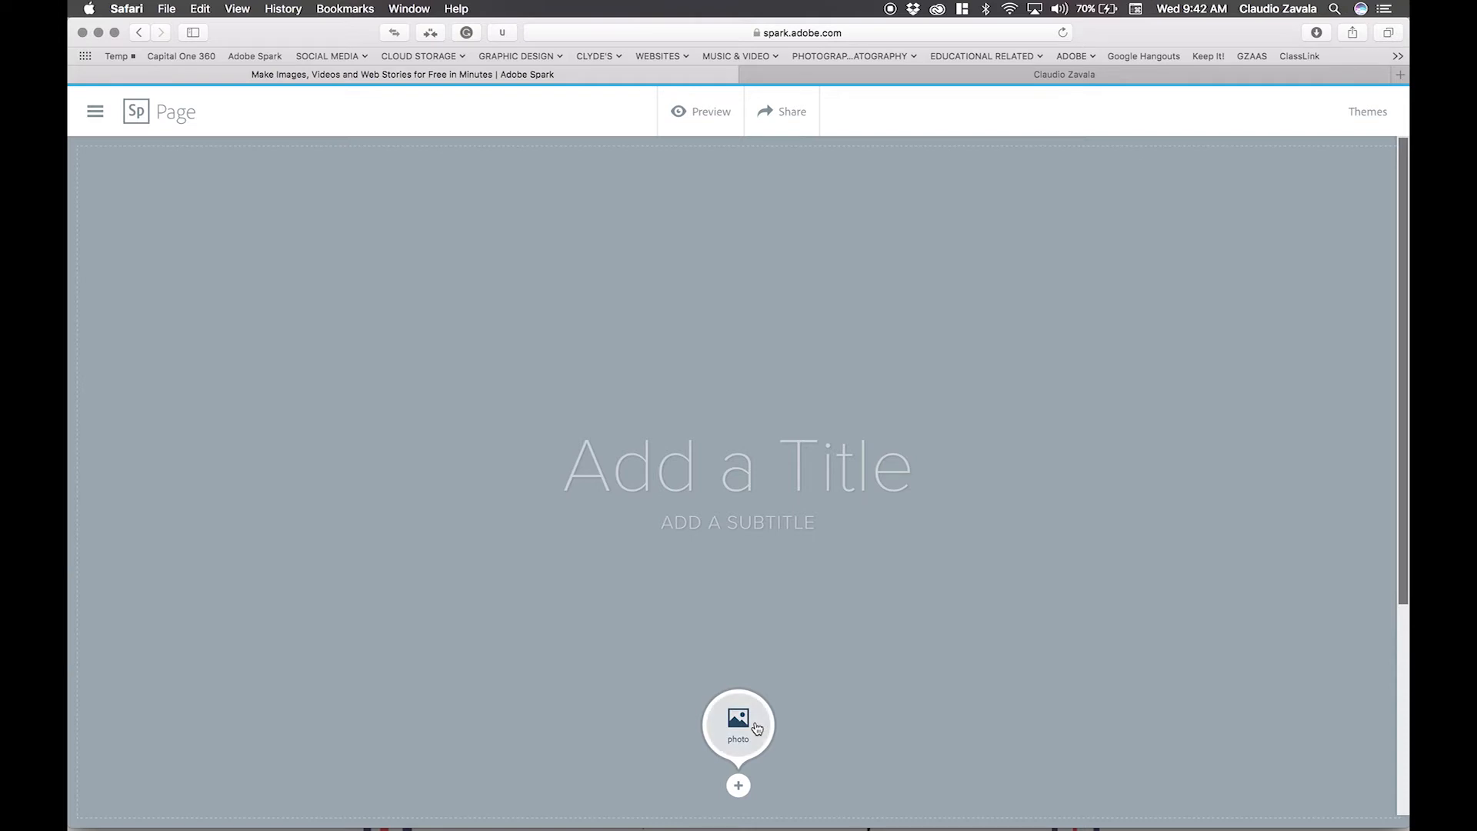
# - Open the photo options below the blank page's title area
pyautogui.click(738, 725)
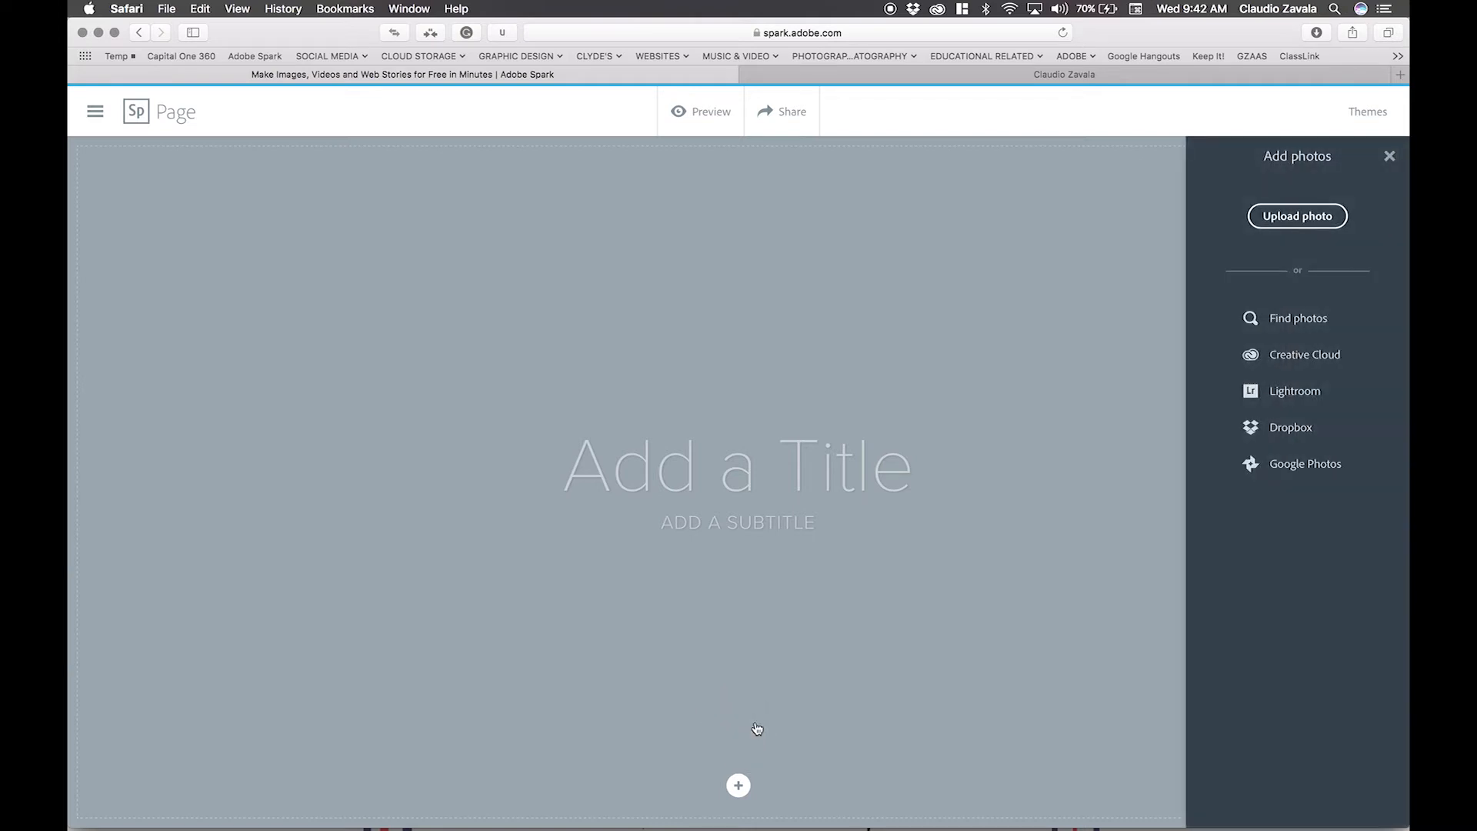
pyautogui.moveTo(1272, 578)
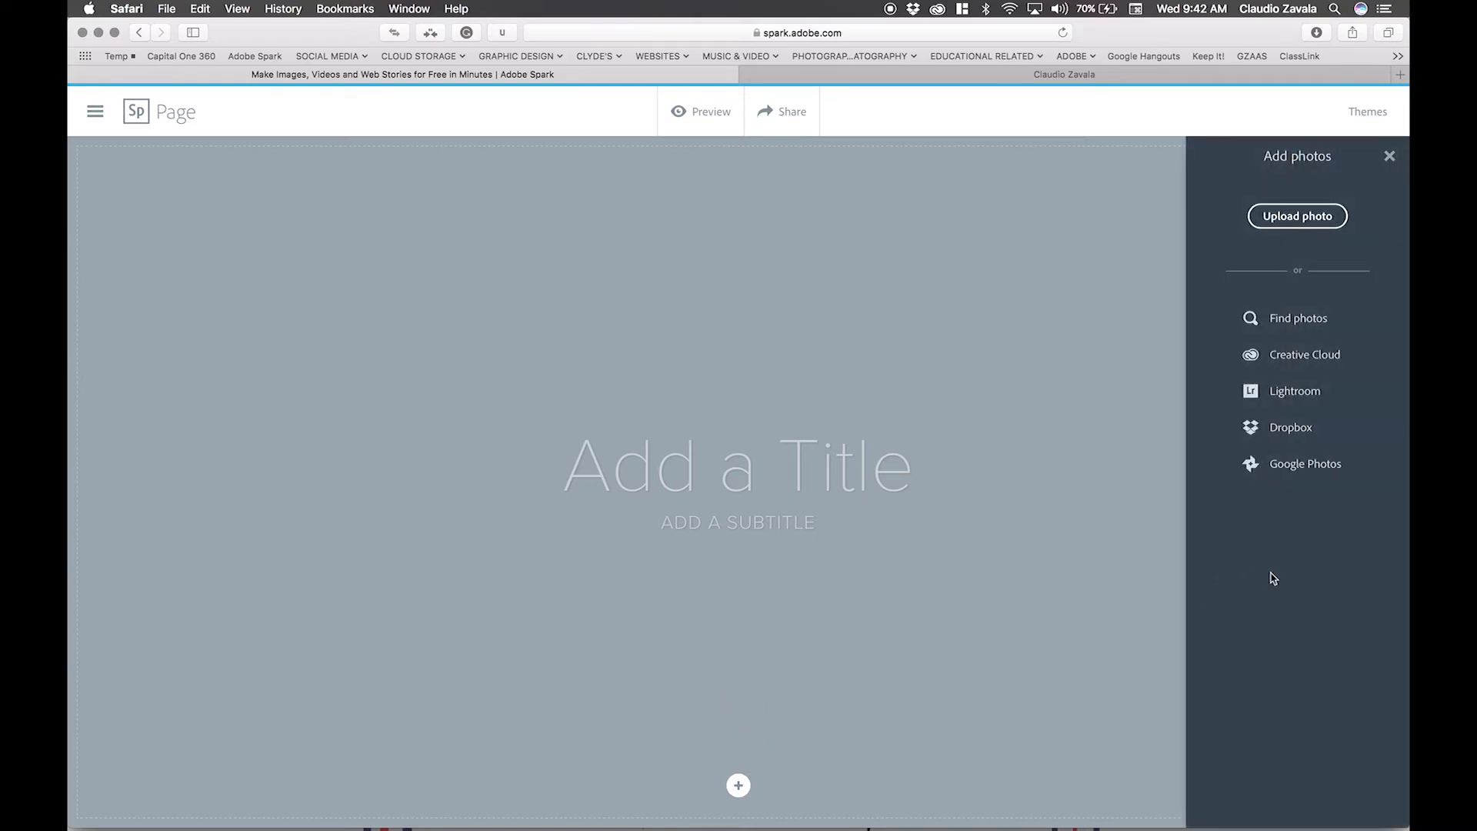
pyautogui.moveTo(1304, 354)
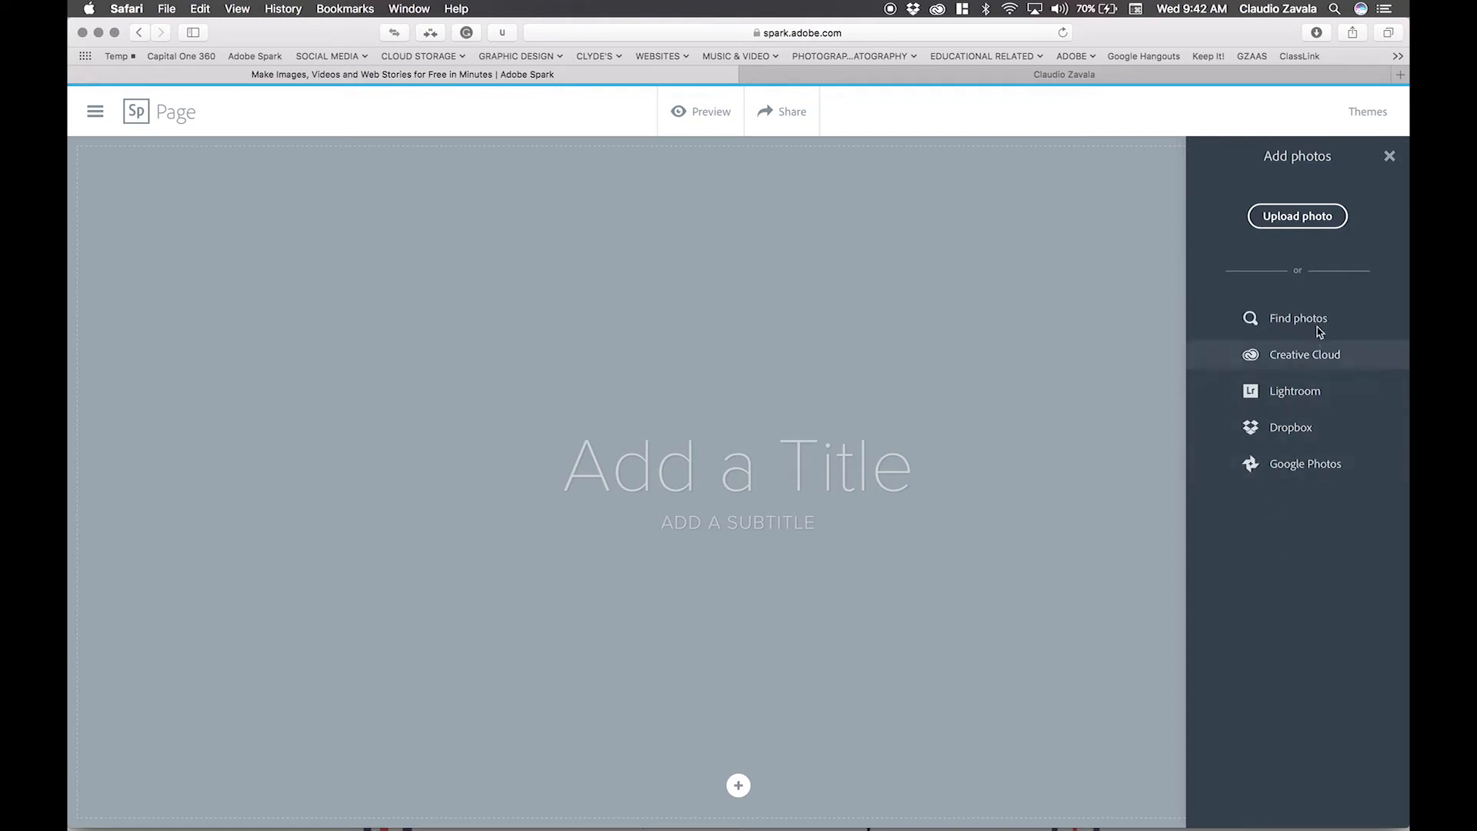
pyautogui.moveTo(1313, 496)
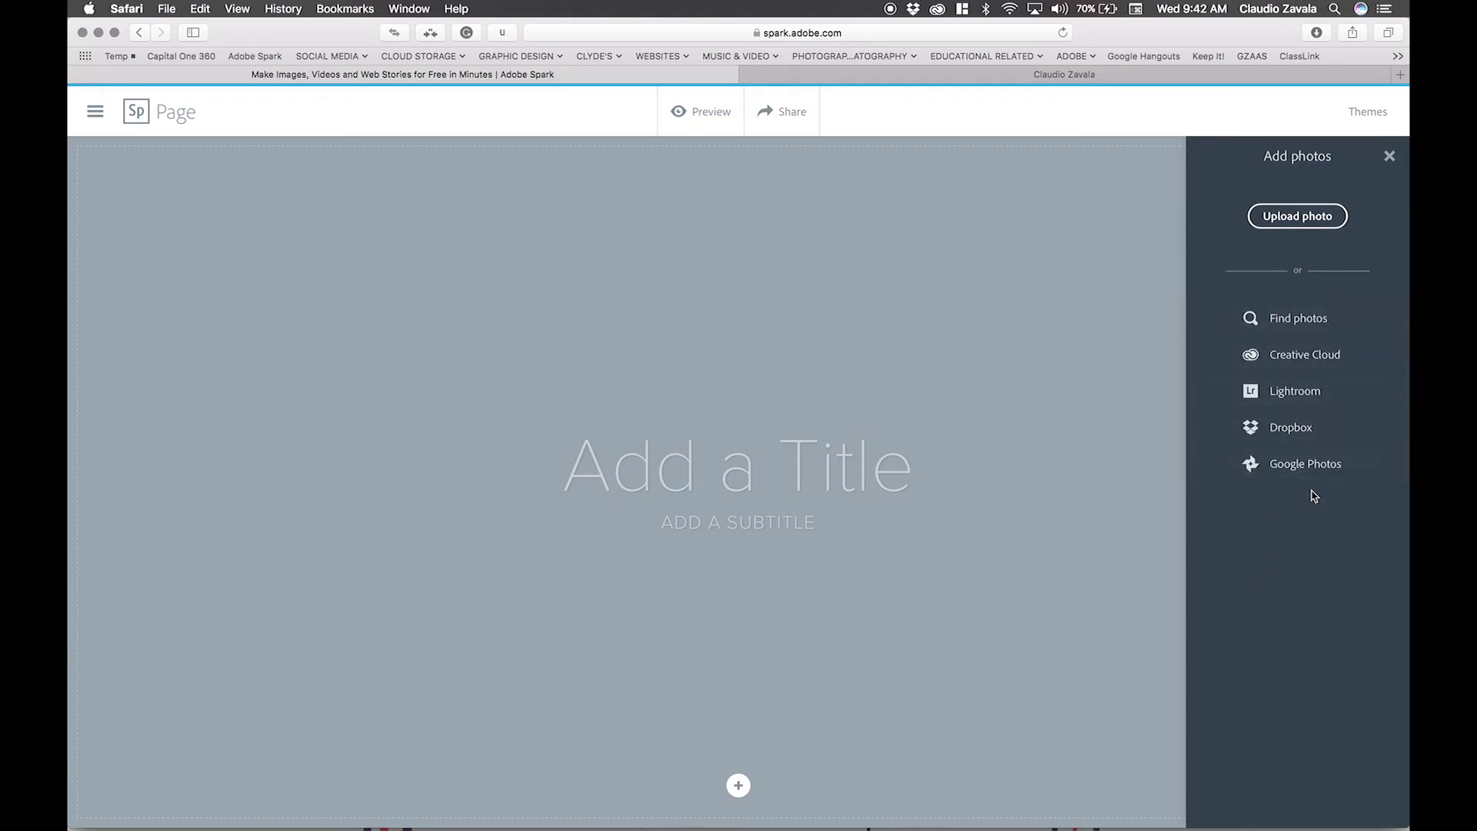
pyautogui.moveTo(1331, 239)
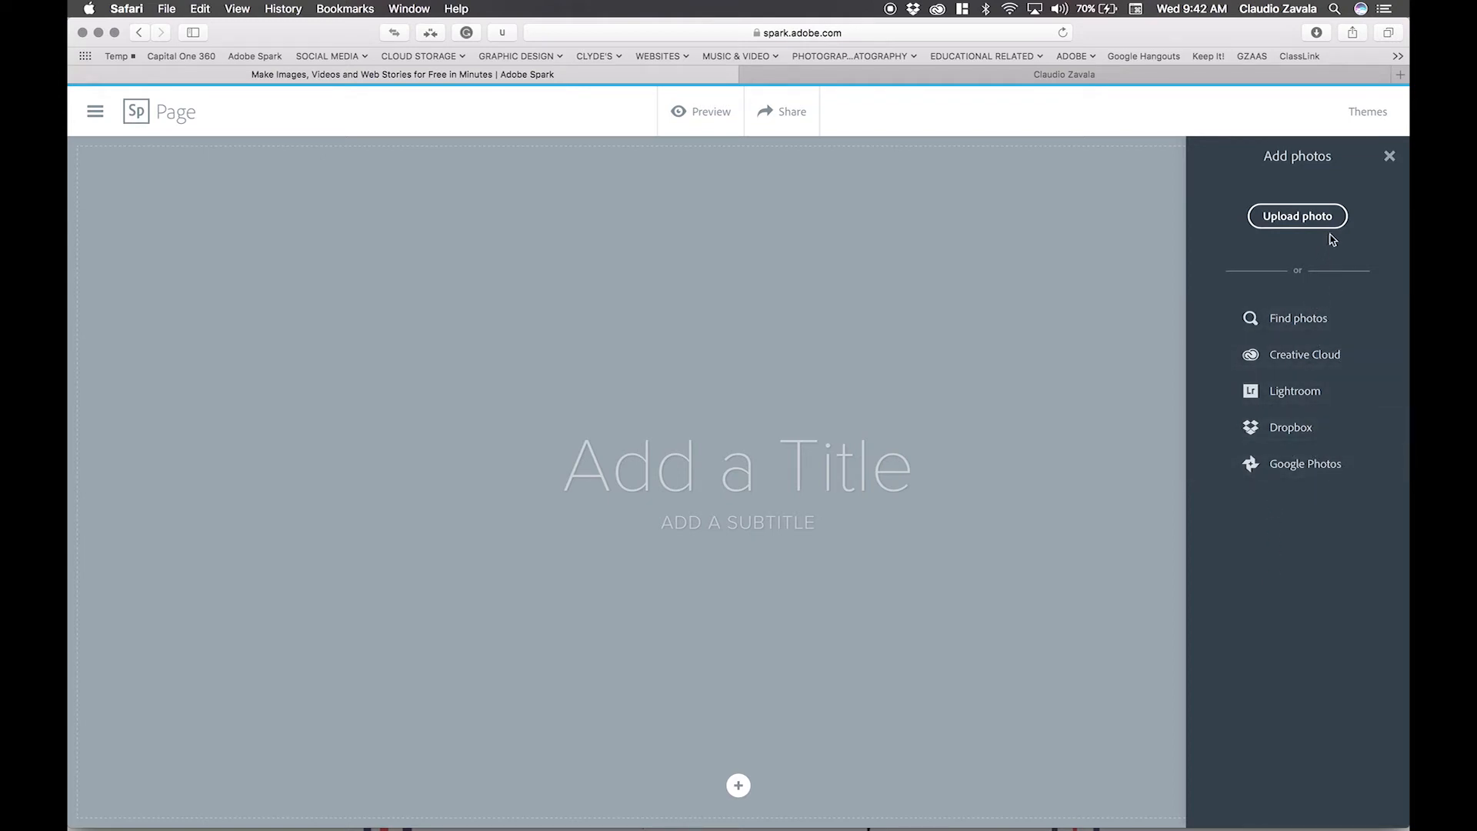
pyautogui.moveTo(1323, 377)
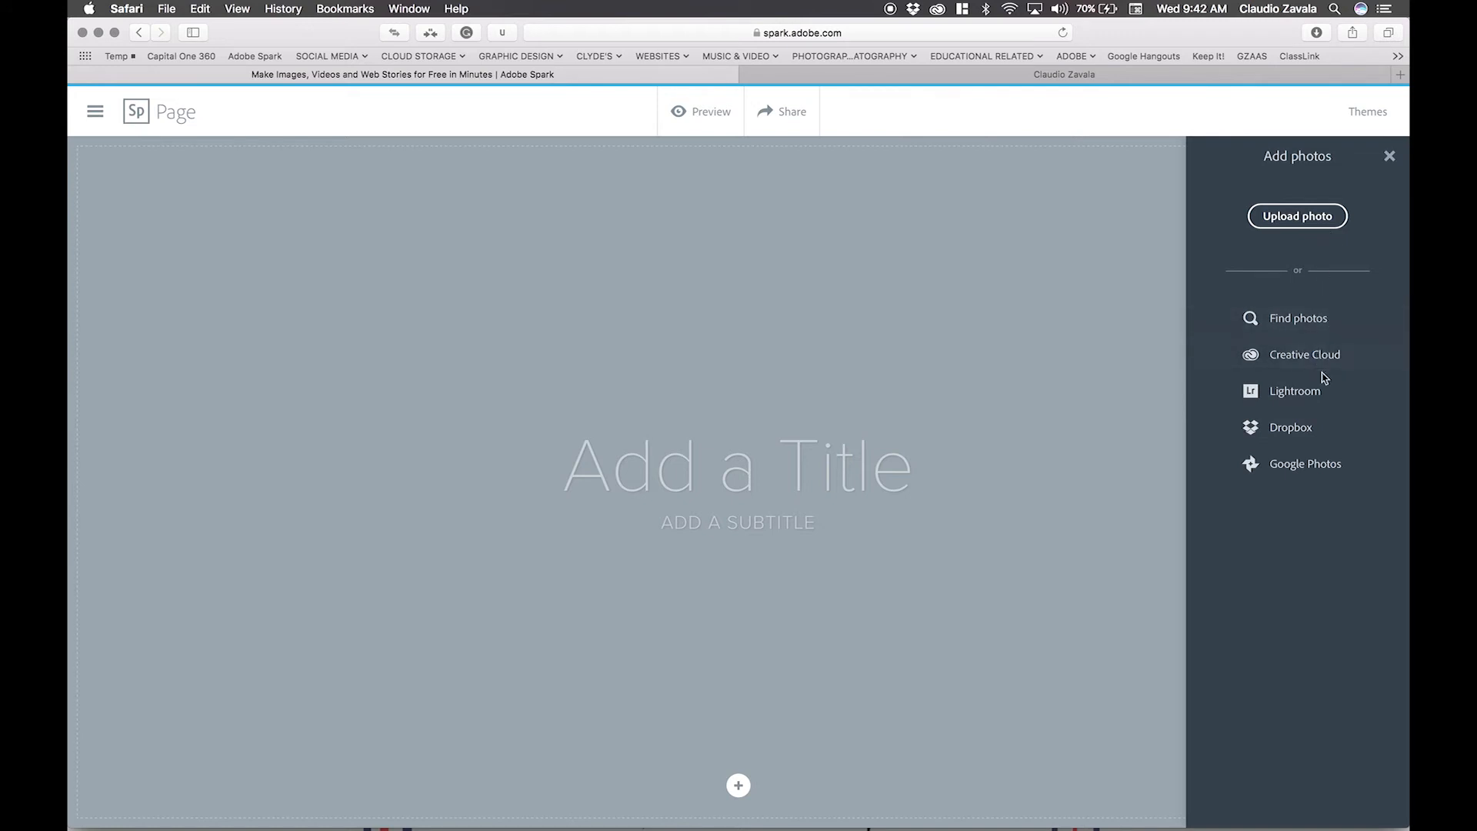
pyautogui.moveTo(1325, 516)
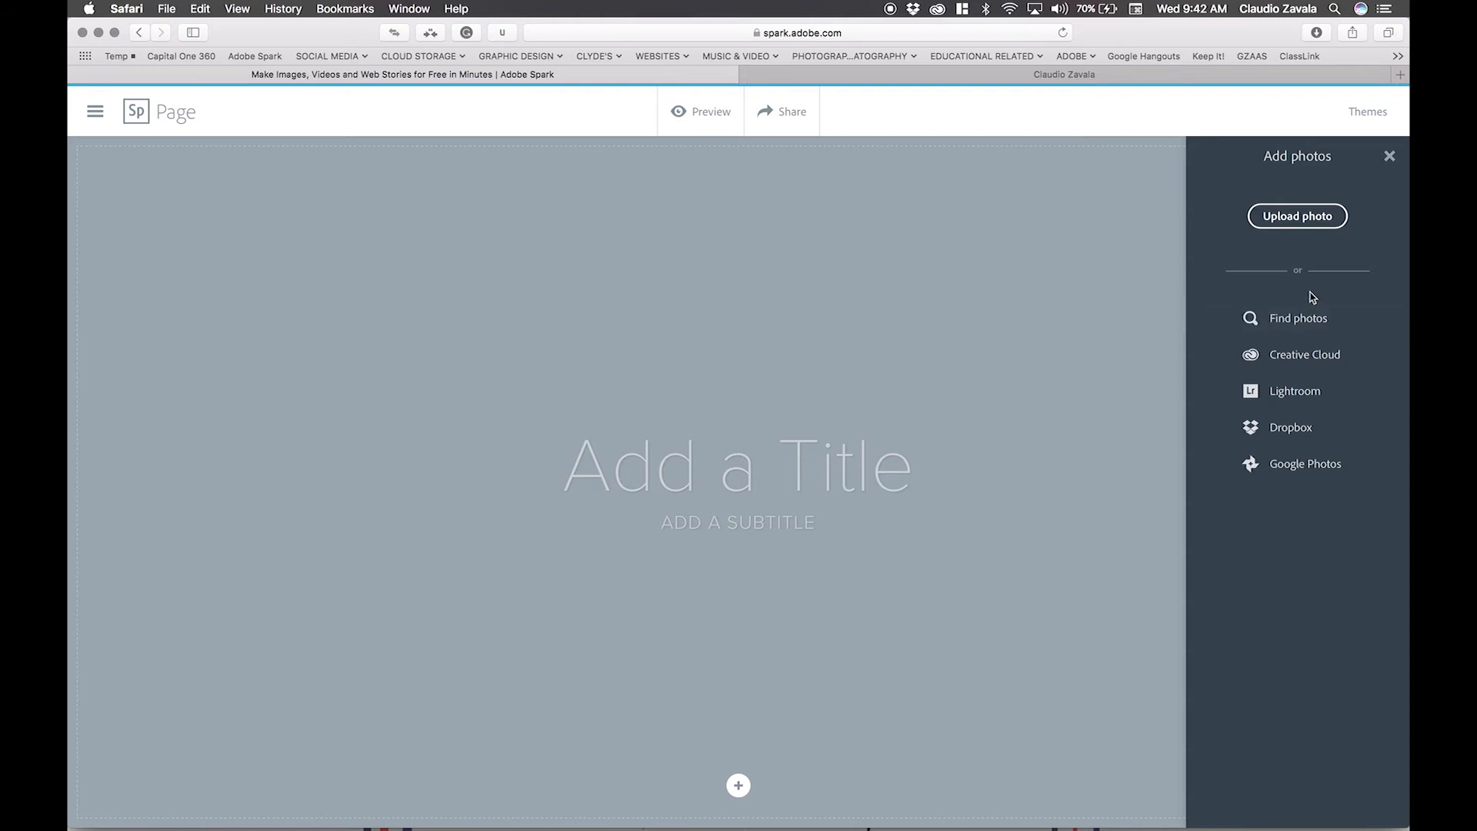
pyautogui.moveTo(1297, 215)
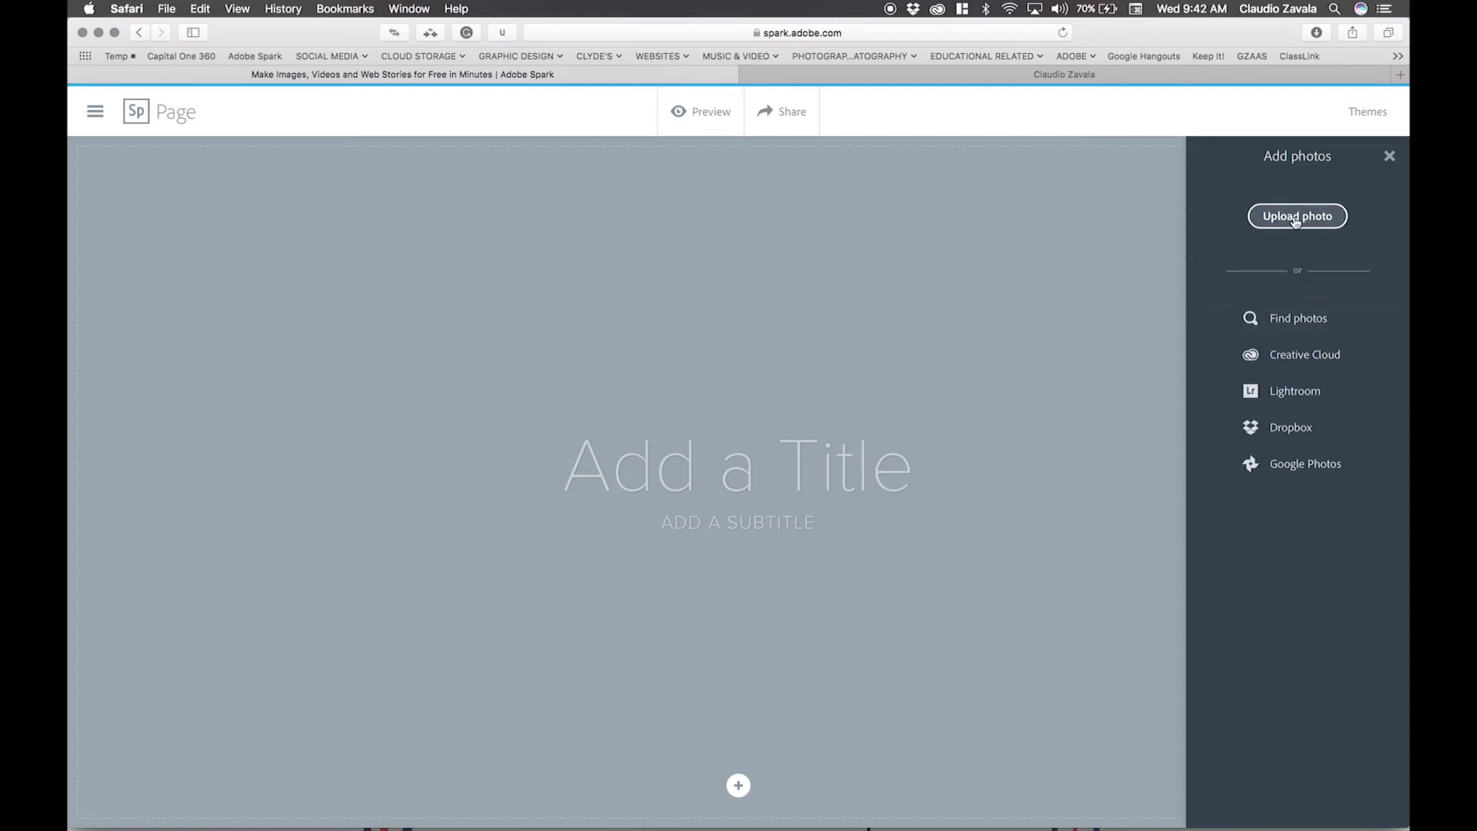
# - Select Adobe Spark-9.jpg from Downloads for upload and preview it
pyautogui.click(1296, 215)
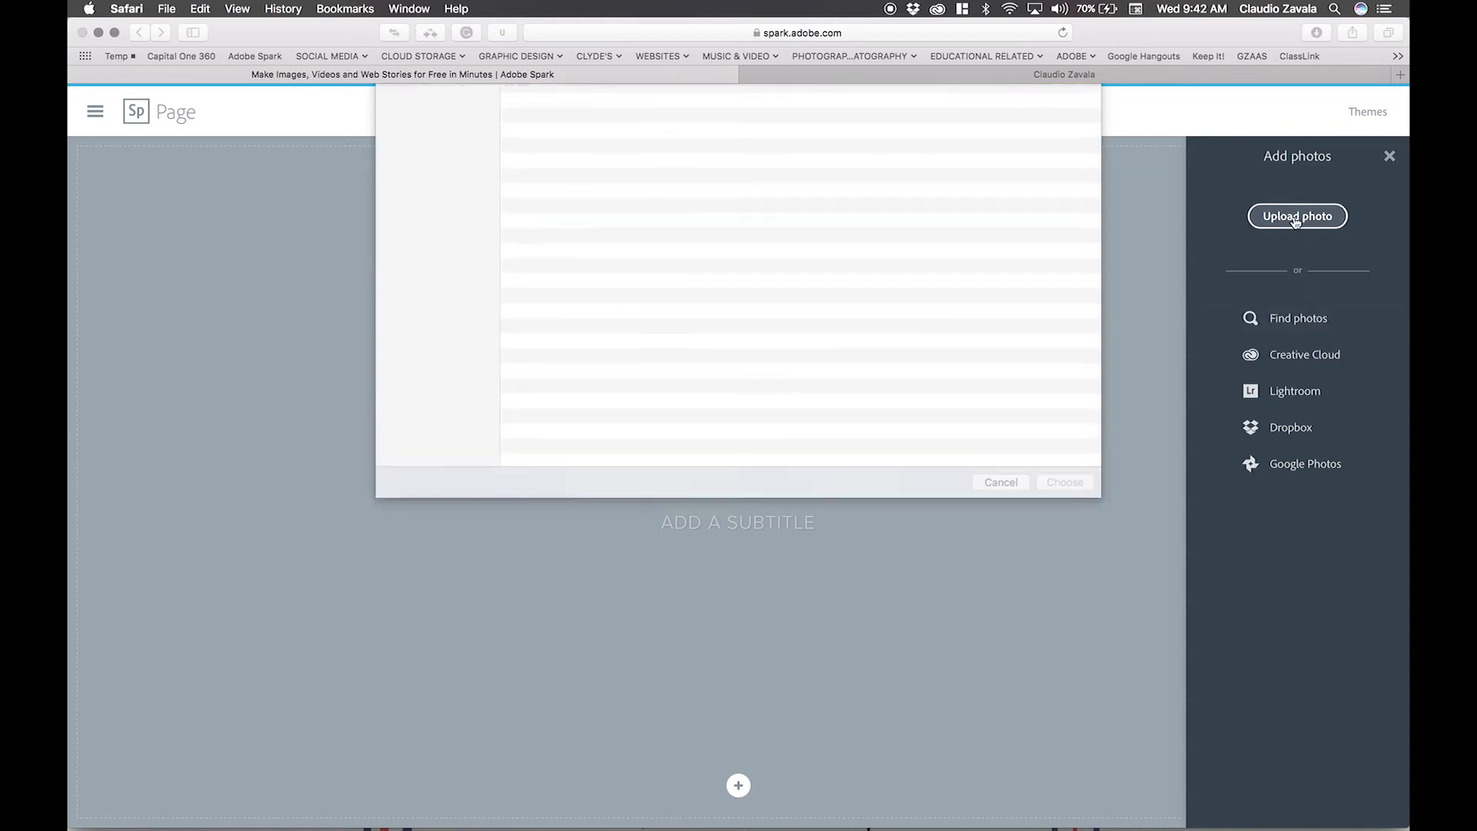
pyautogui.click(1297, 216)
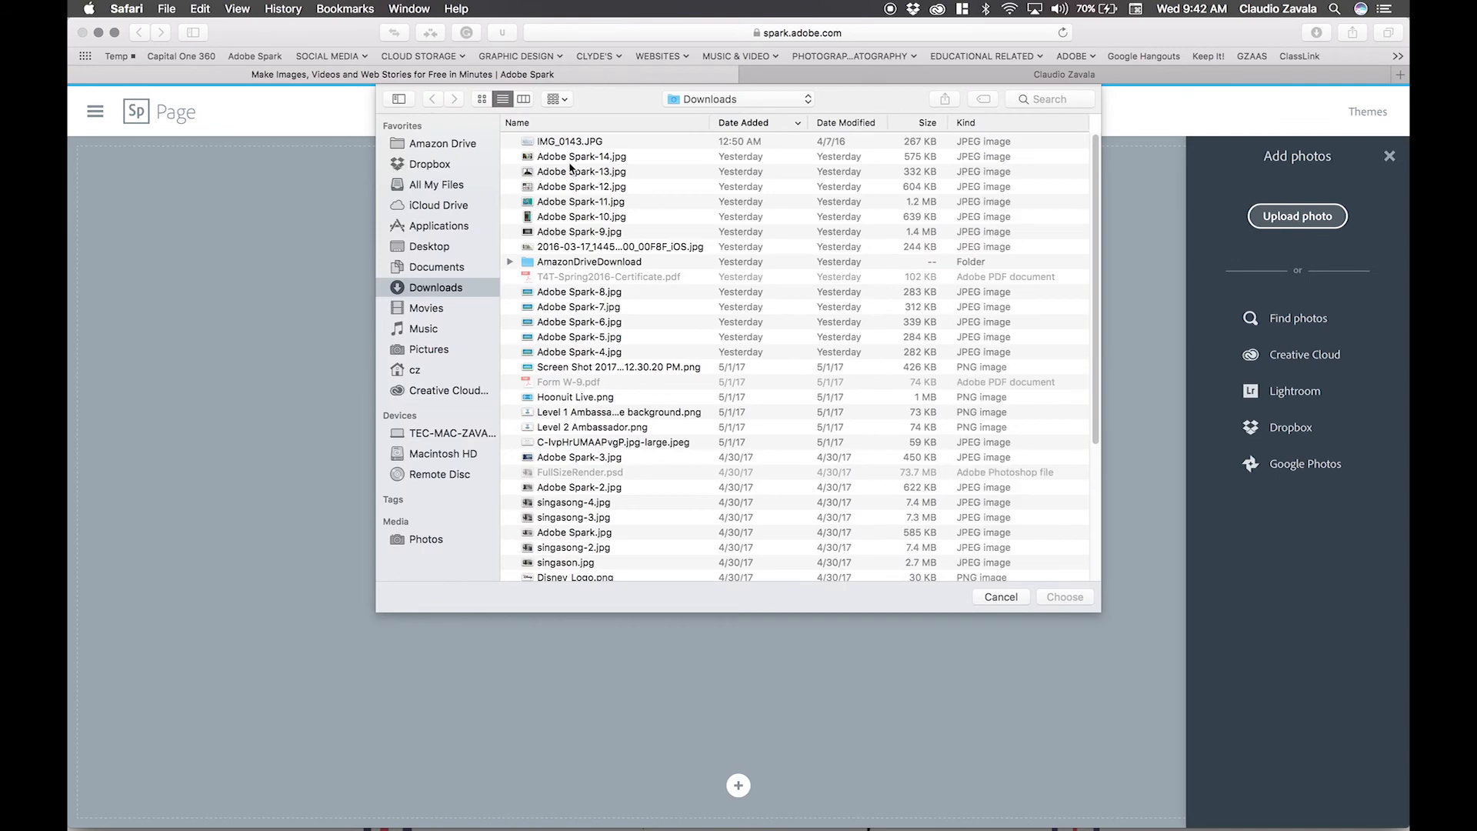
pyautogui.click(580, 232)
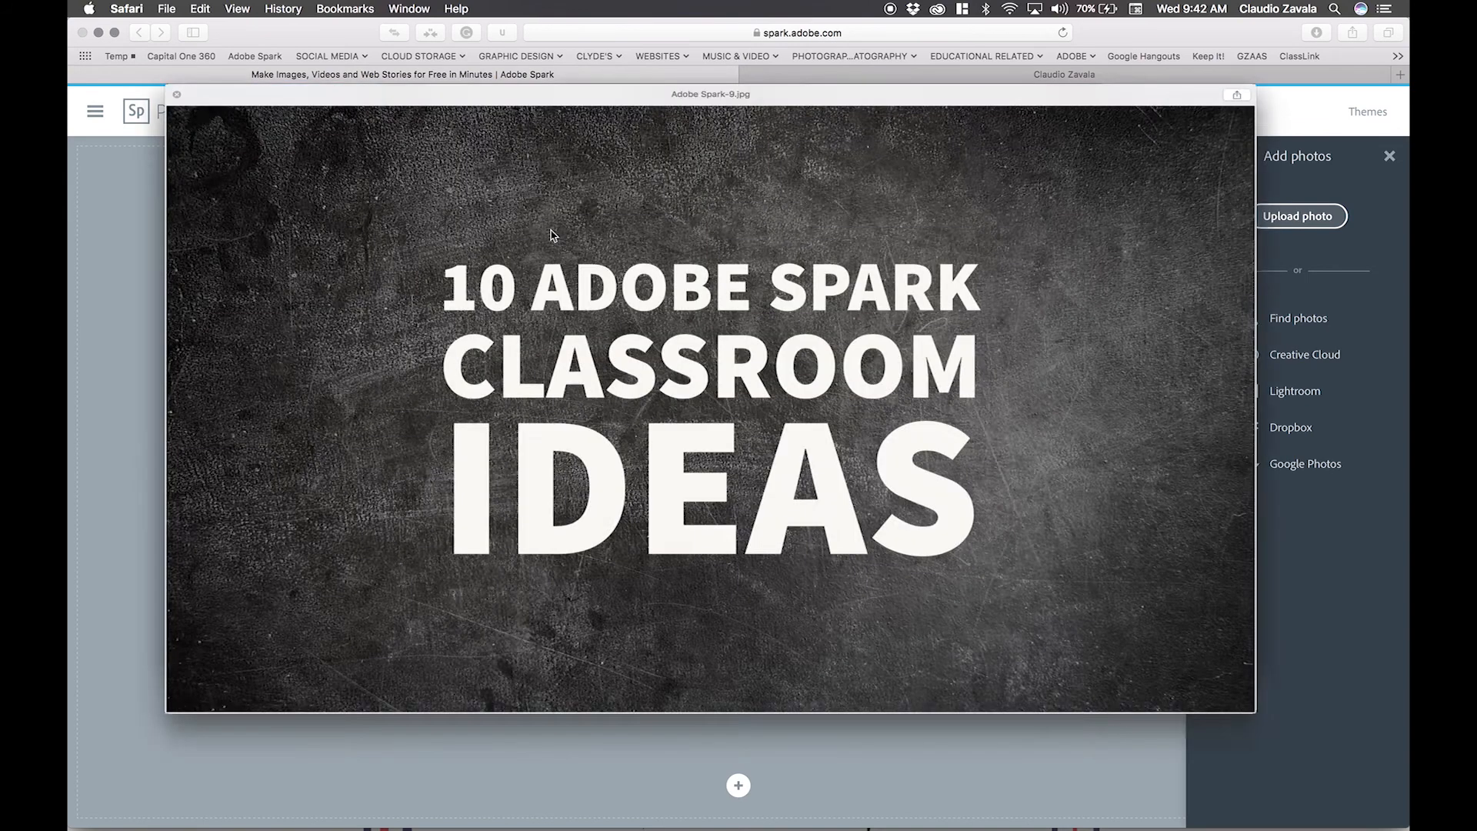
pyautogui.click(1298, 216)
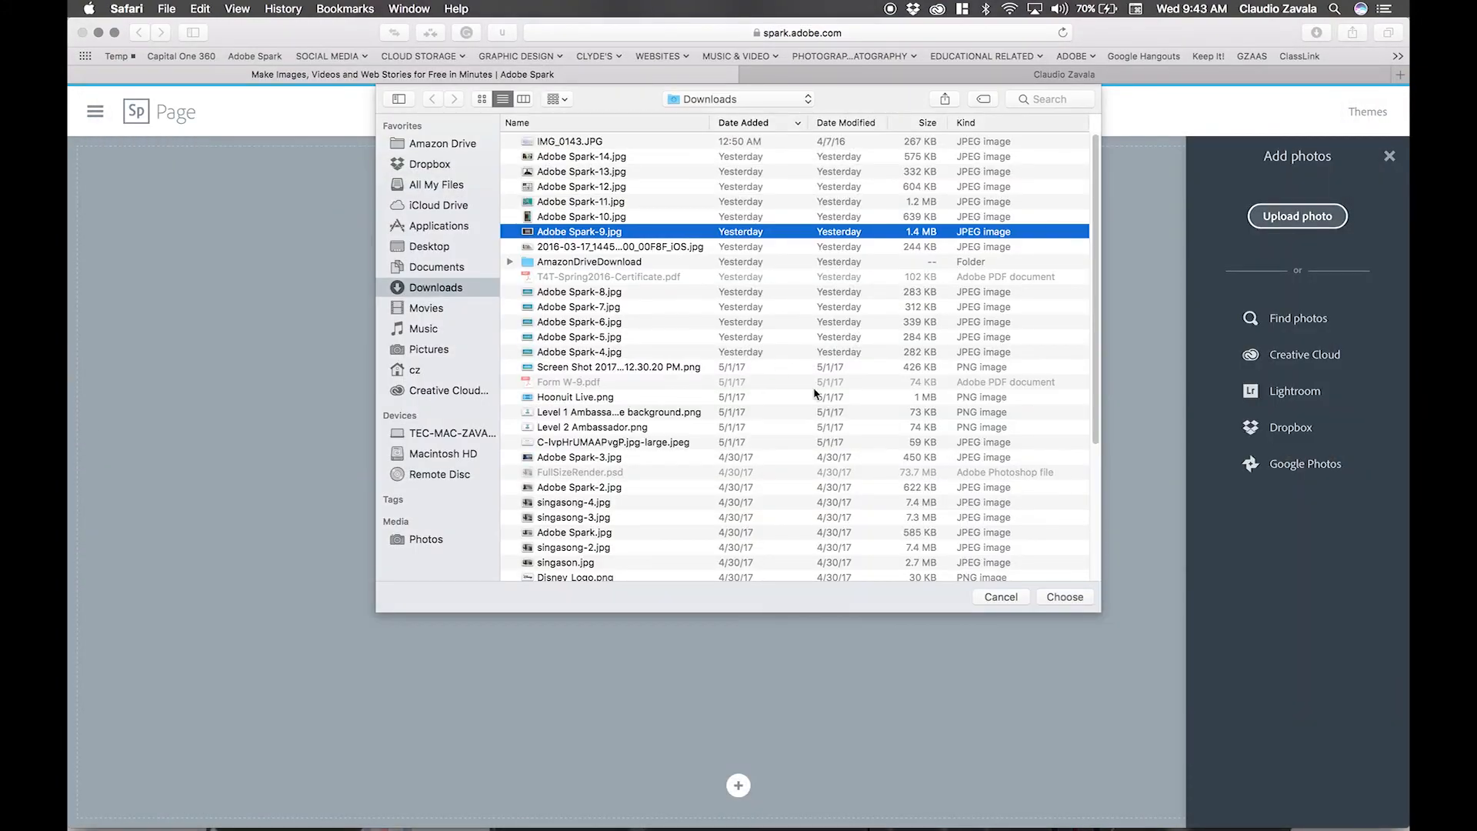